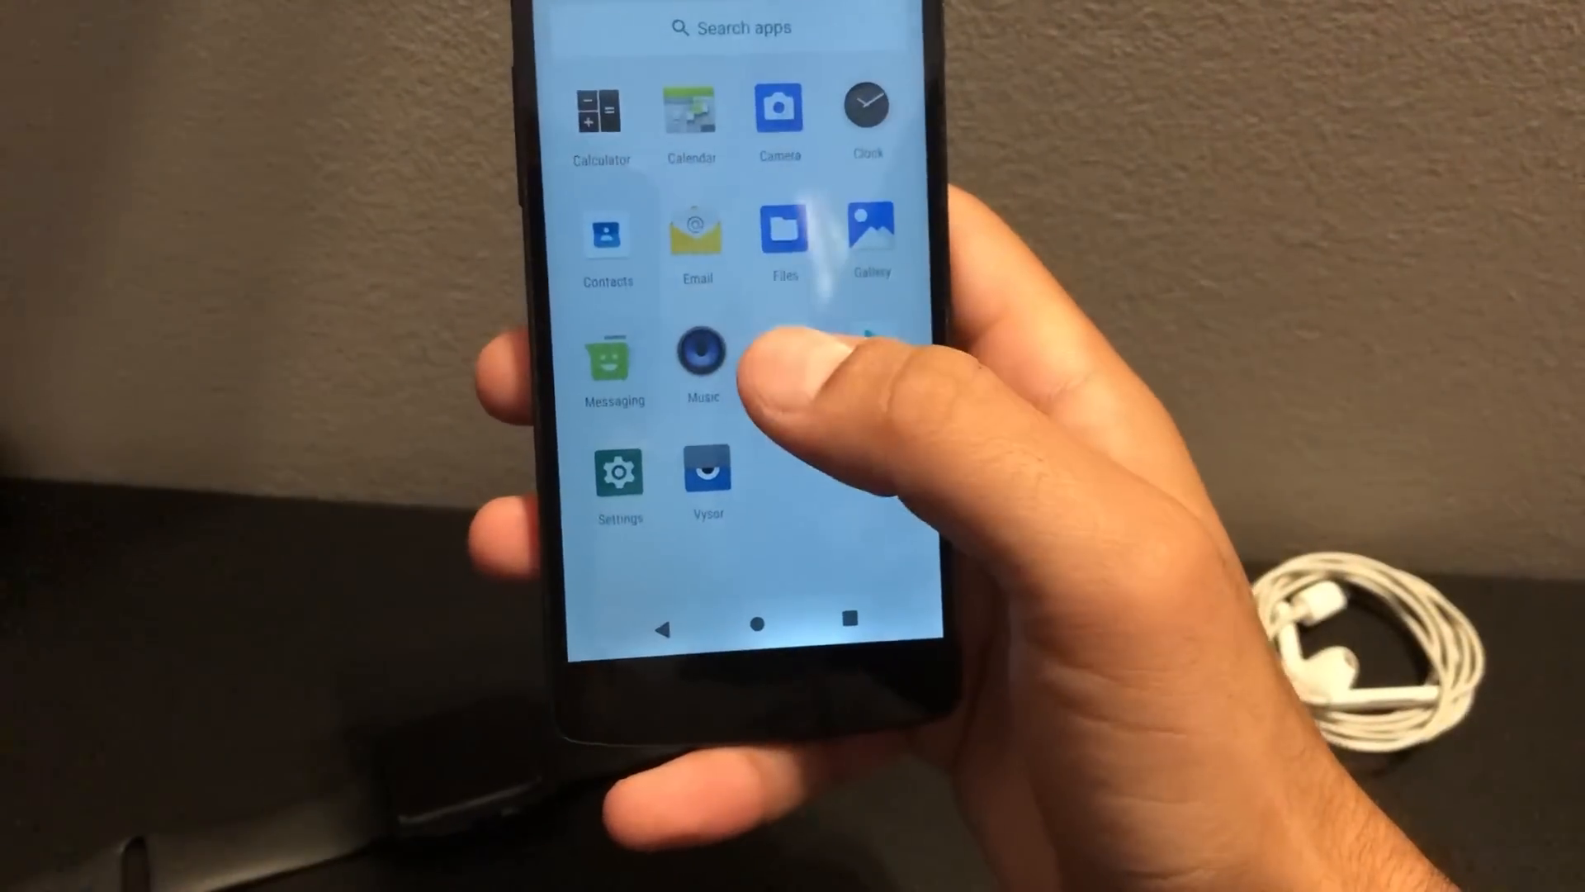
From the launcher, enter Settings and reach the System page at the bottom of the list.
{"action": "left_click", "coordinate": [703, 359]}
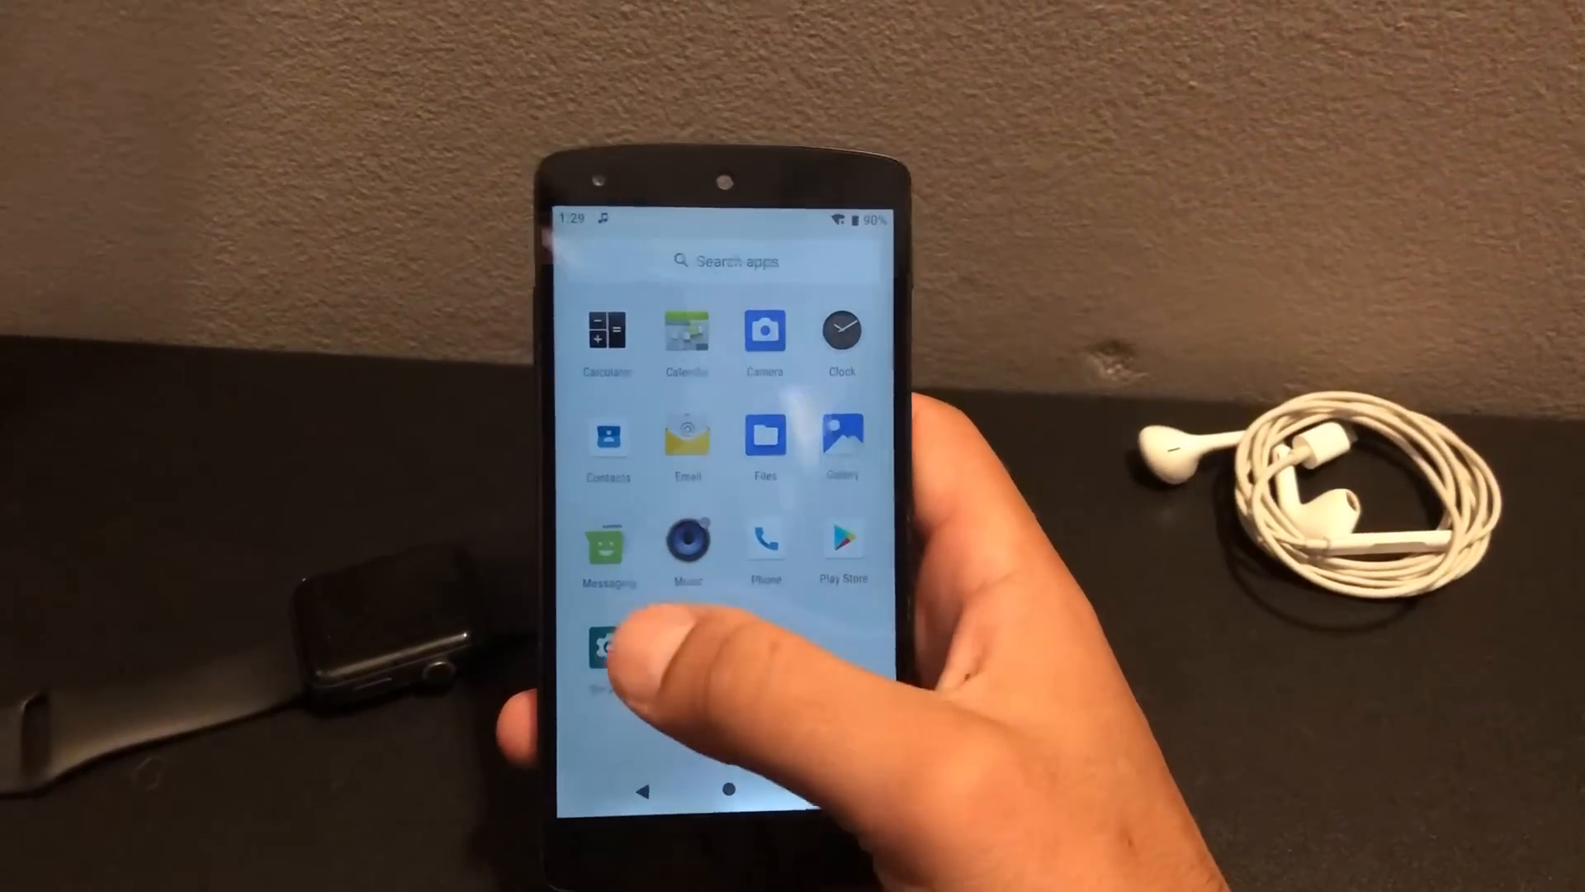
{"action": "left_click", "coordinate": [607, 647]}
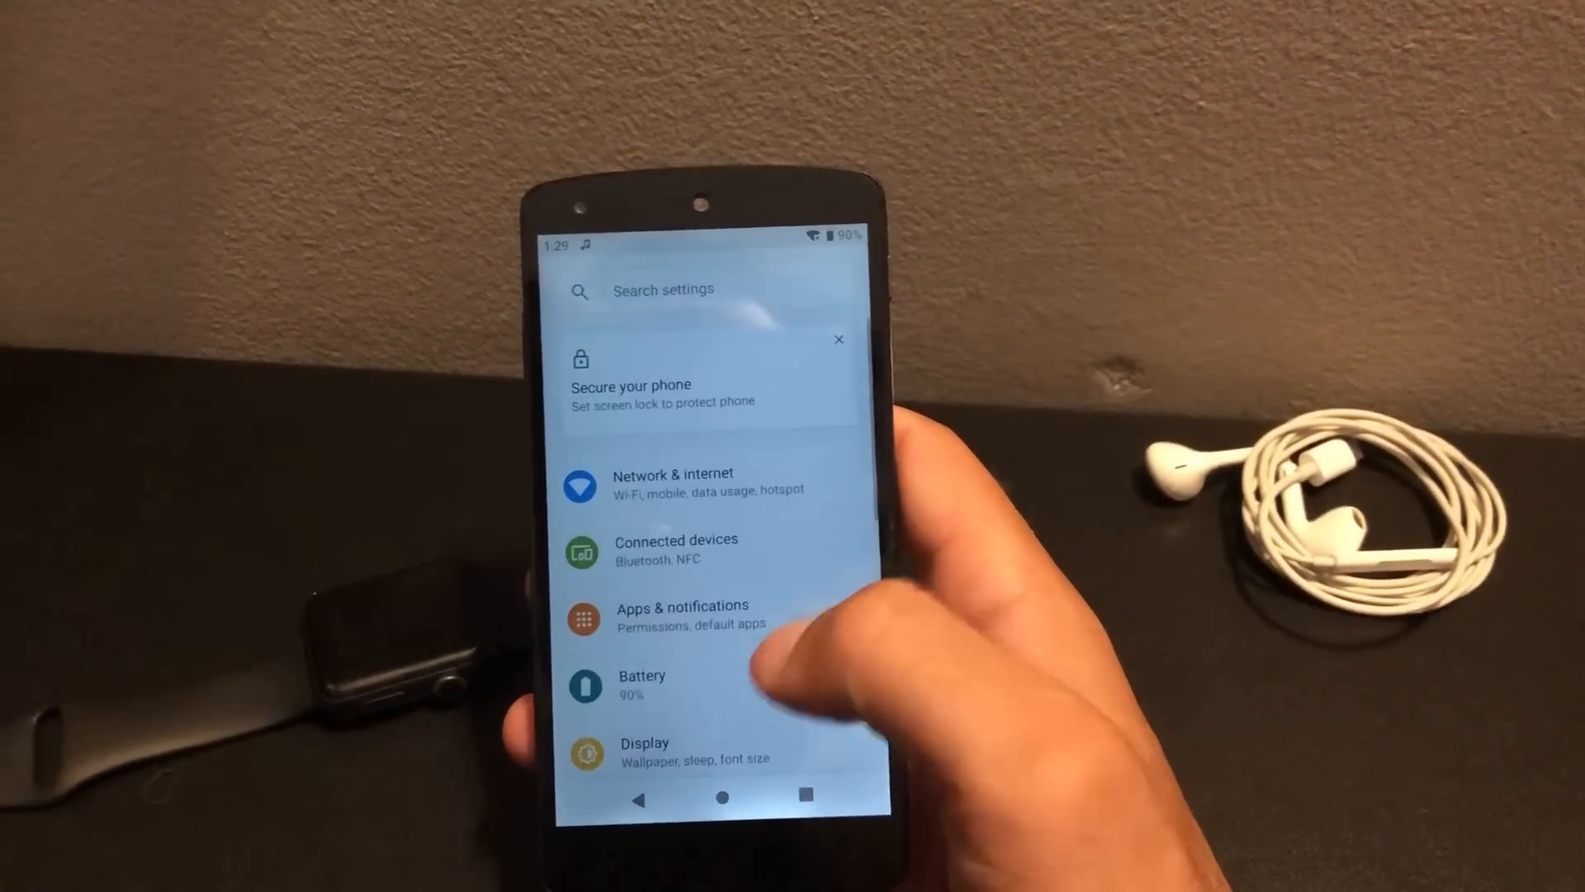
{"action": "scroll", "scroll_direction": "down", "scroll_amount": 3}
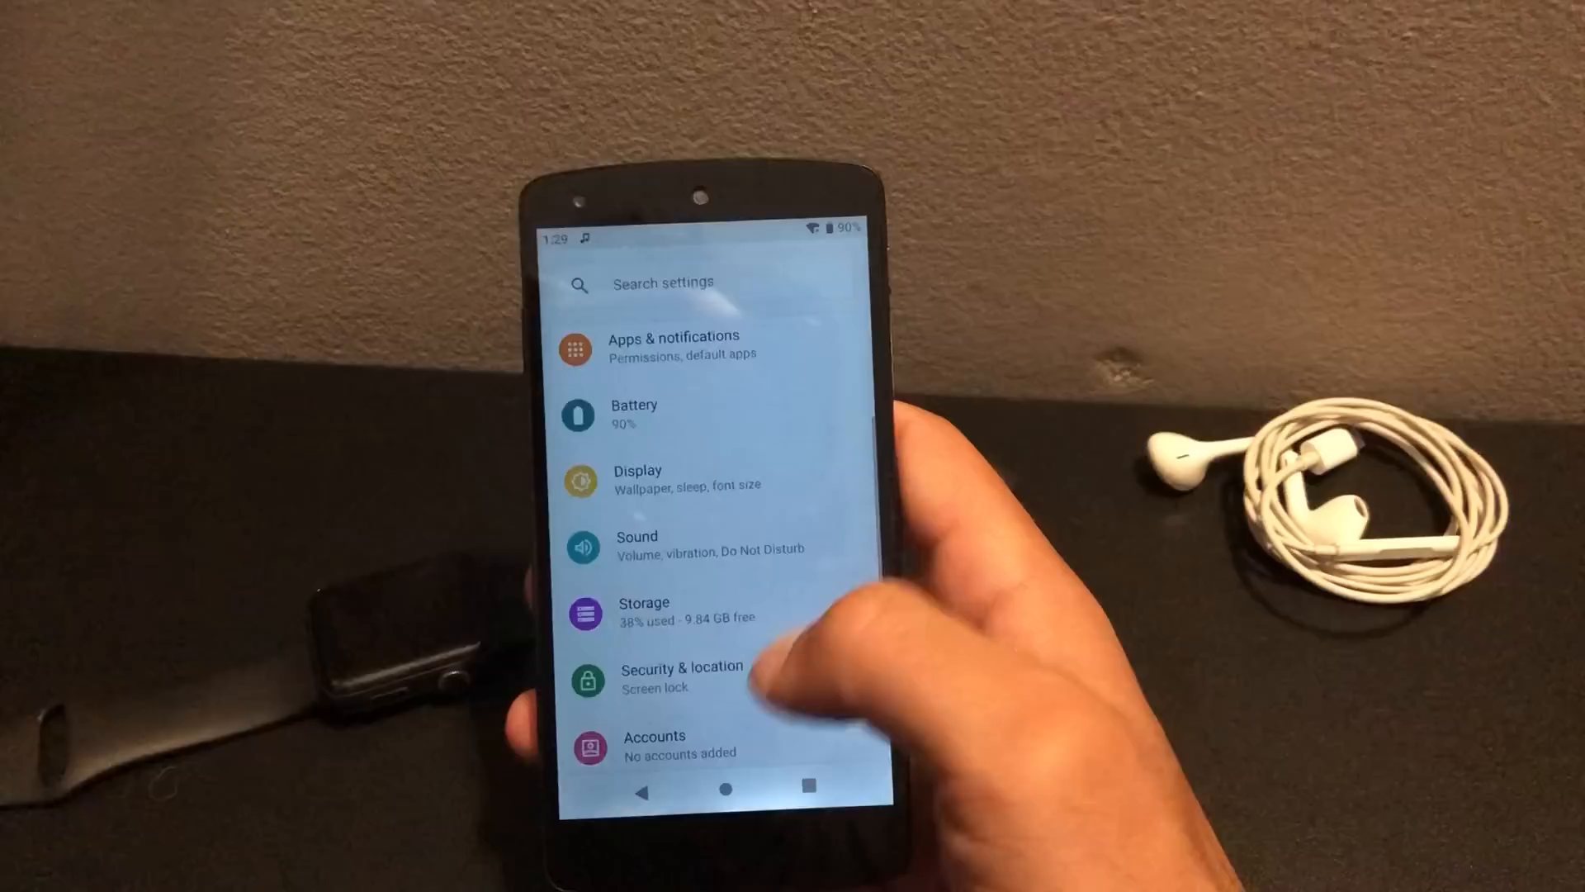
{"action": "scroll", "scroll_direction": "down", "scroll_amount": 3}
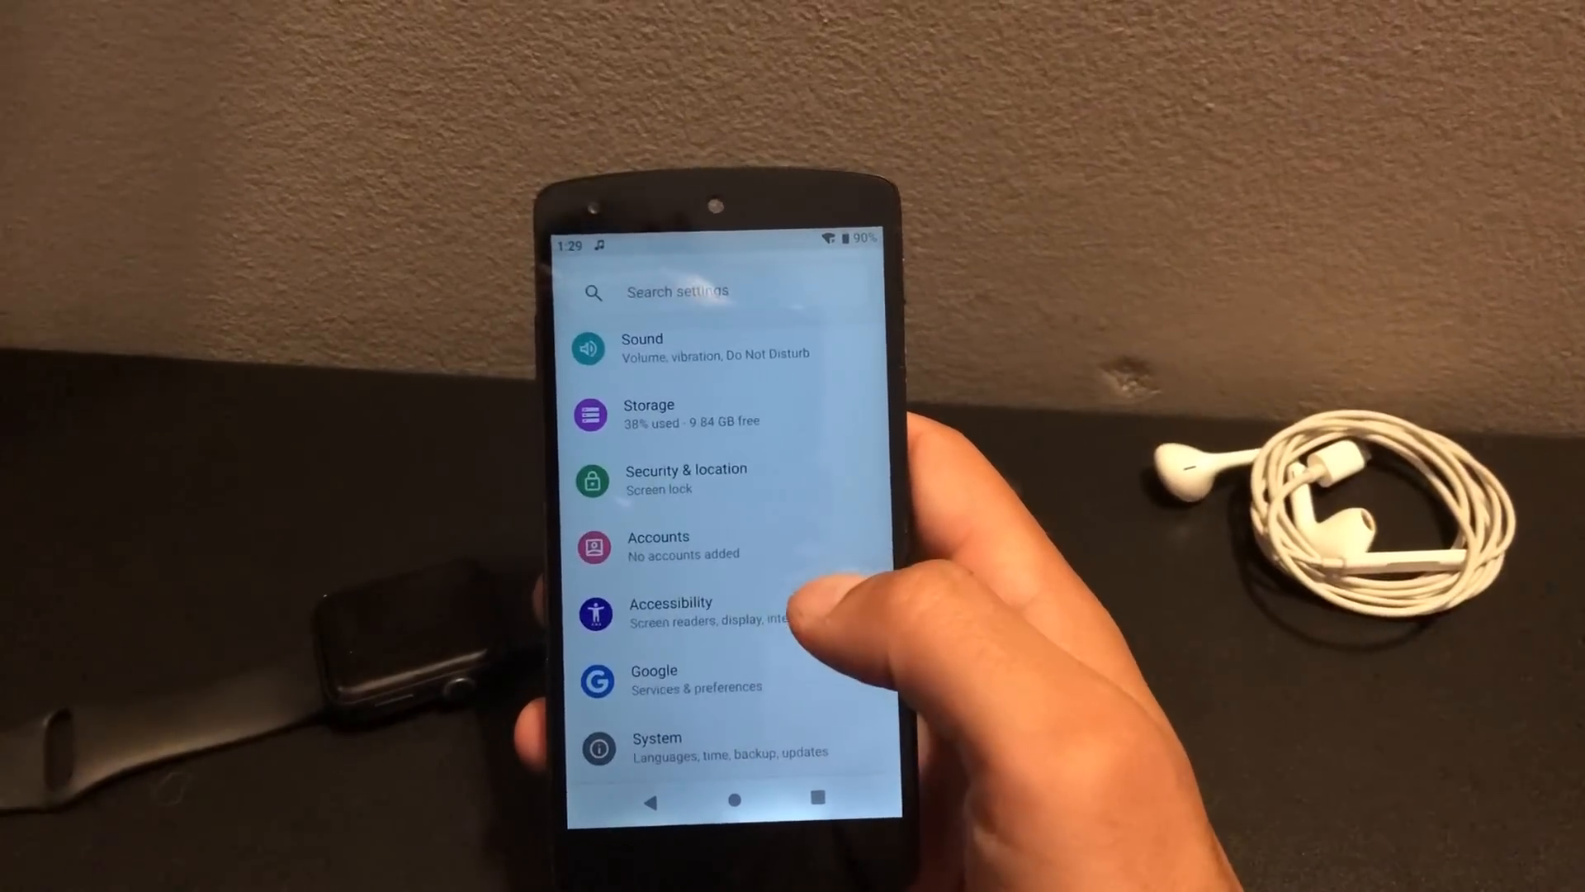
{"action": "left_click", "coordinate": [657, 745]}
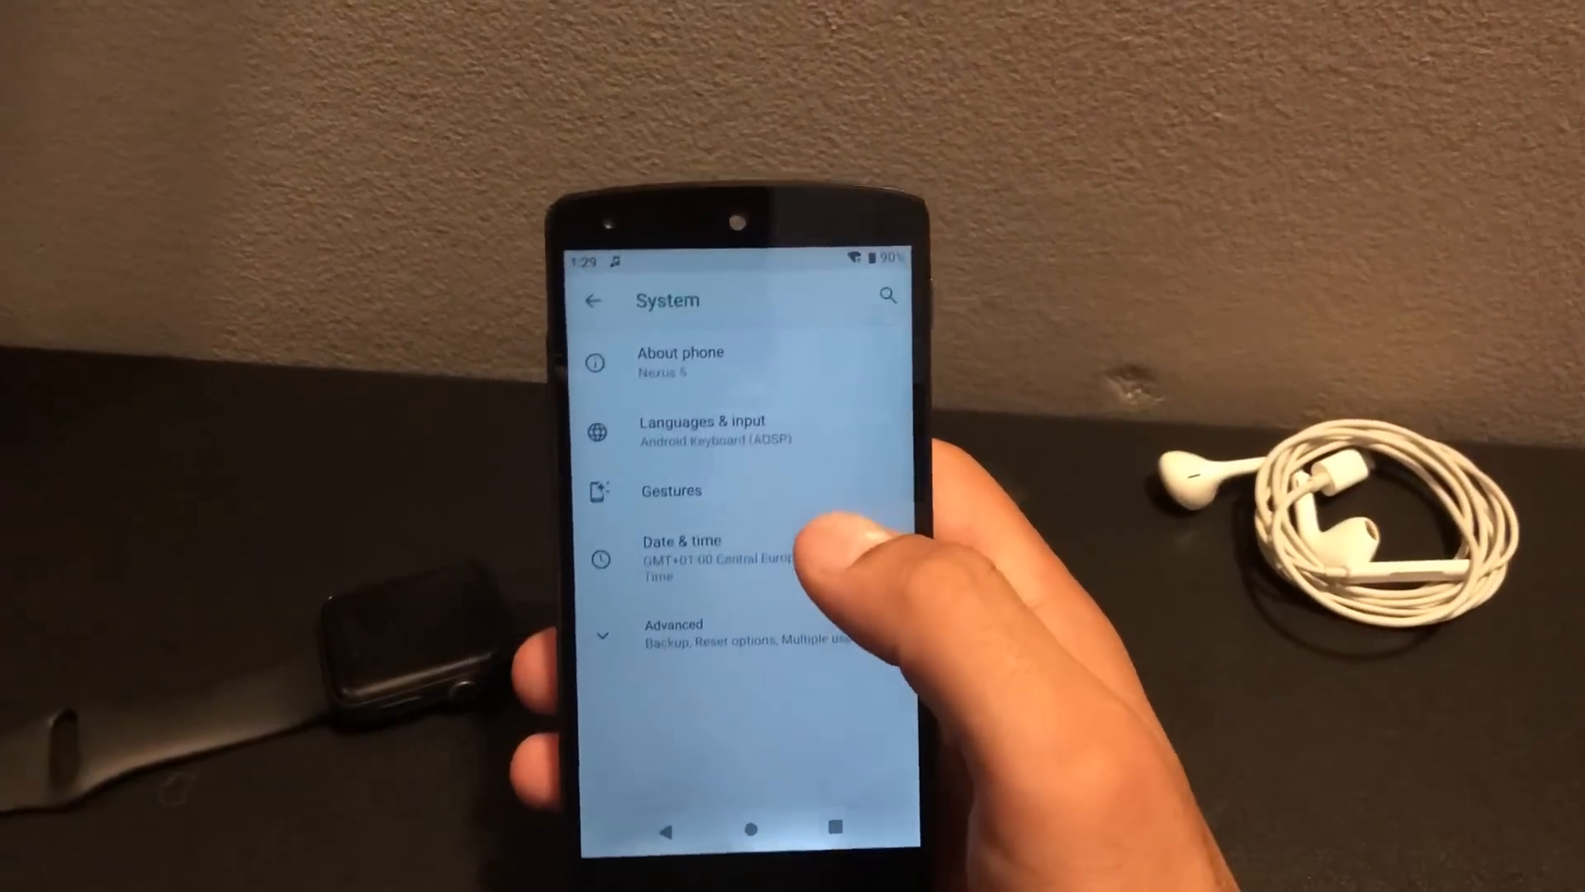
Look into Gestures, then return to System with its advanced options shown.
{"action": "left_click", "coordinate": [670, 490]}
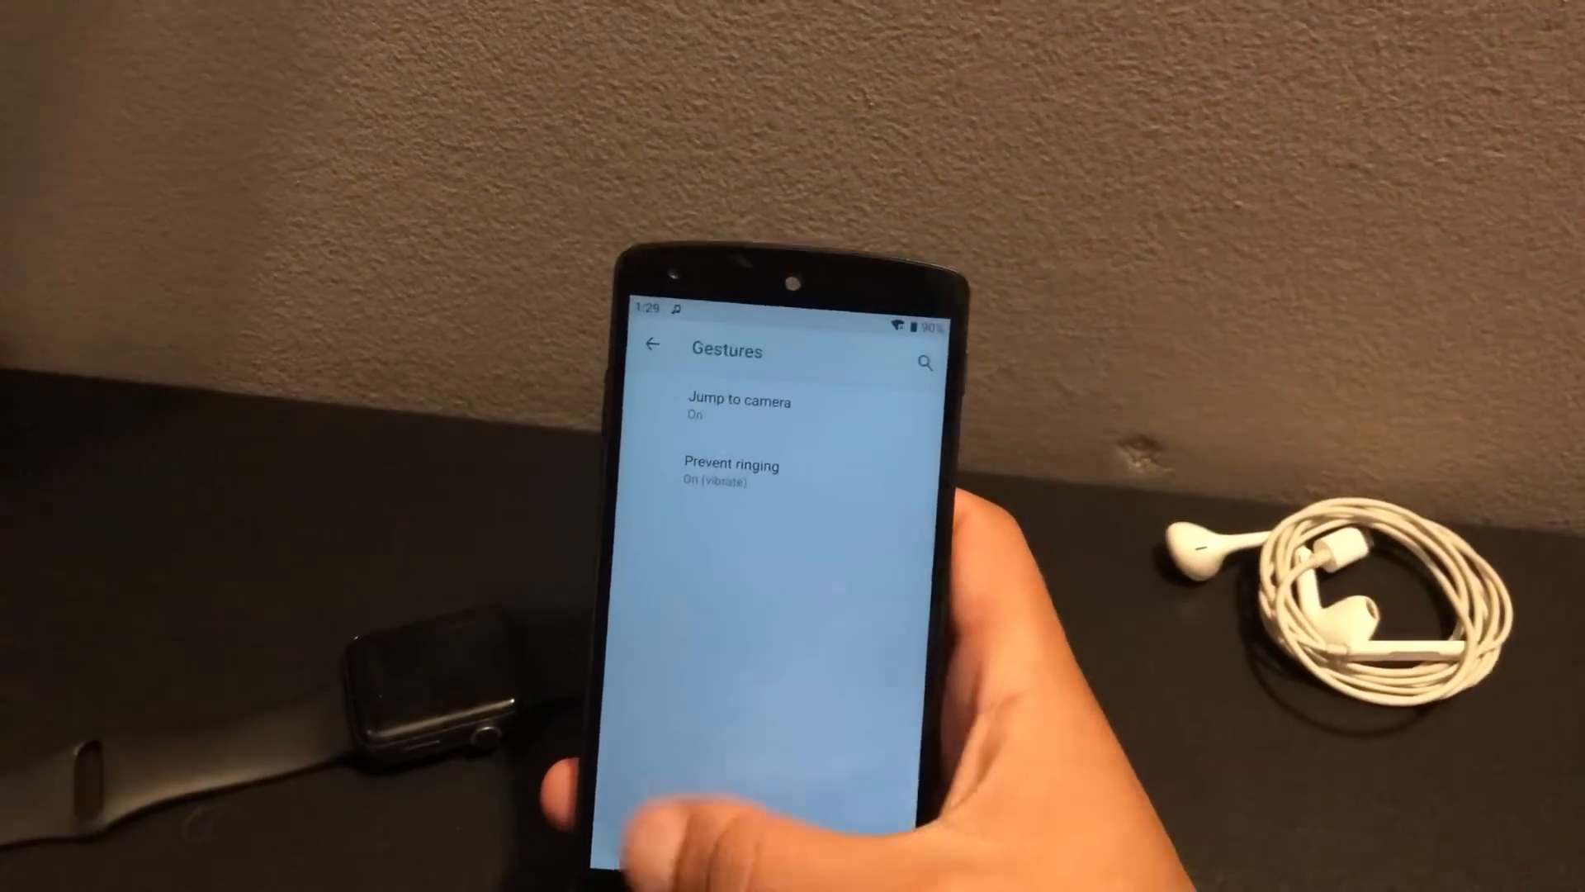
{"action": "left_click", "coordinate": [652, 342]}
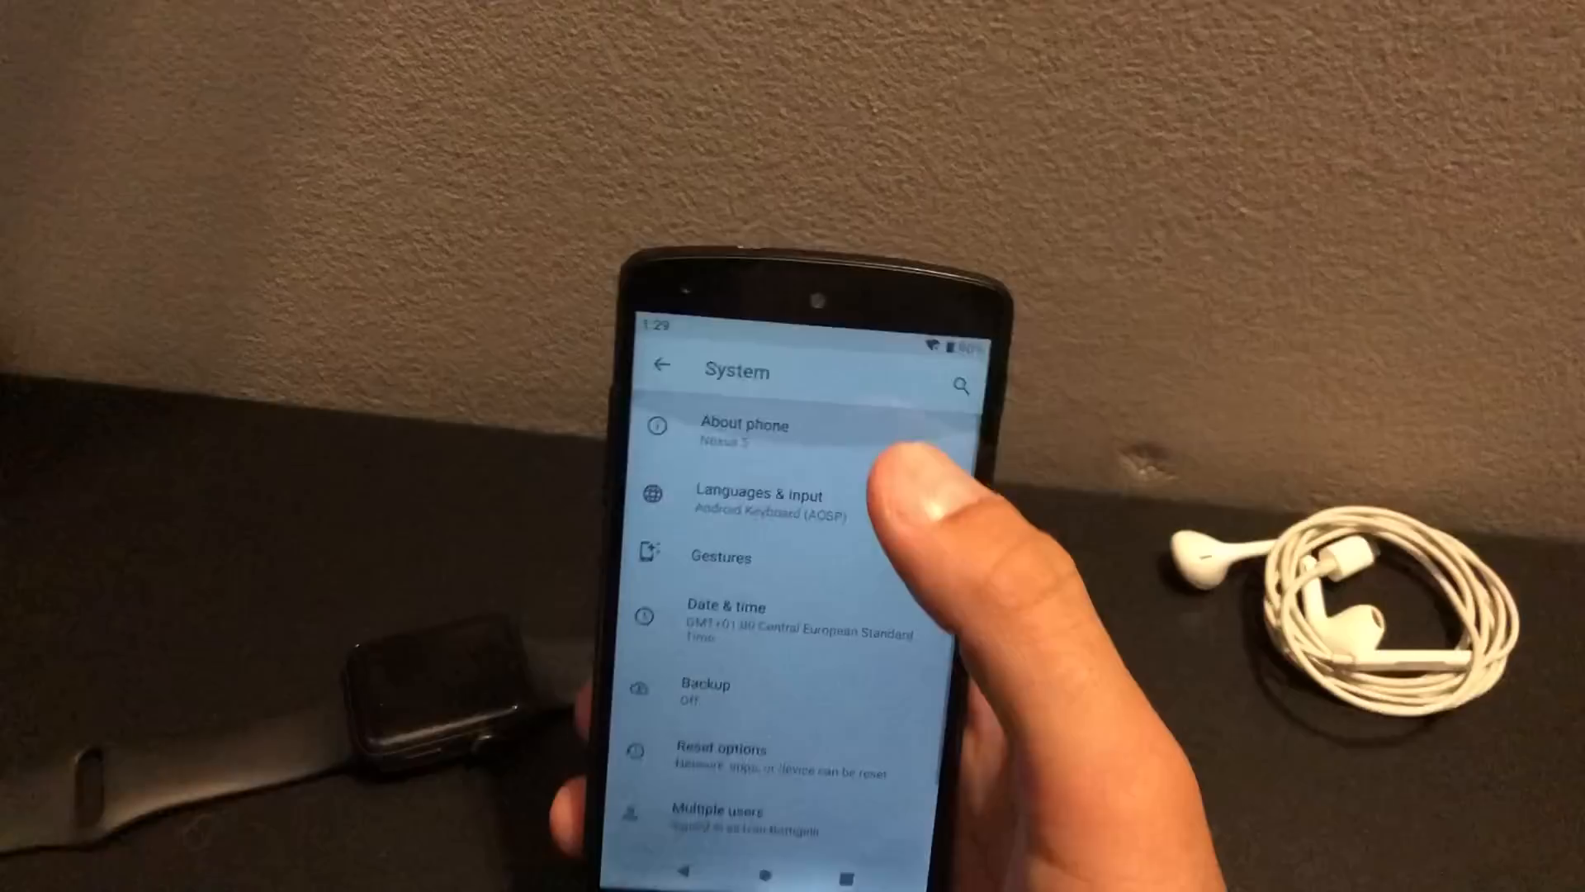
View About phone and scroll through the device information.
{"action": "left_click", "coordinate": [745, 433]}
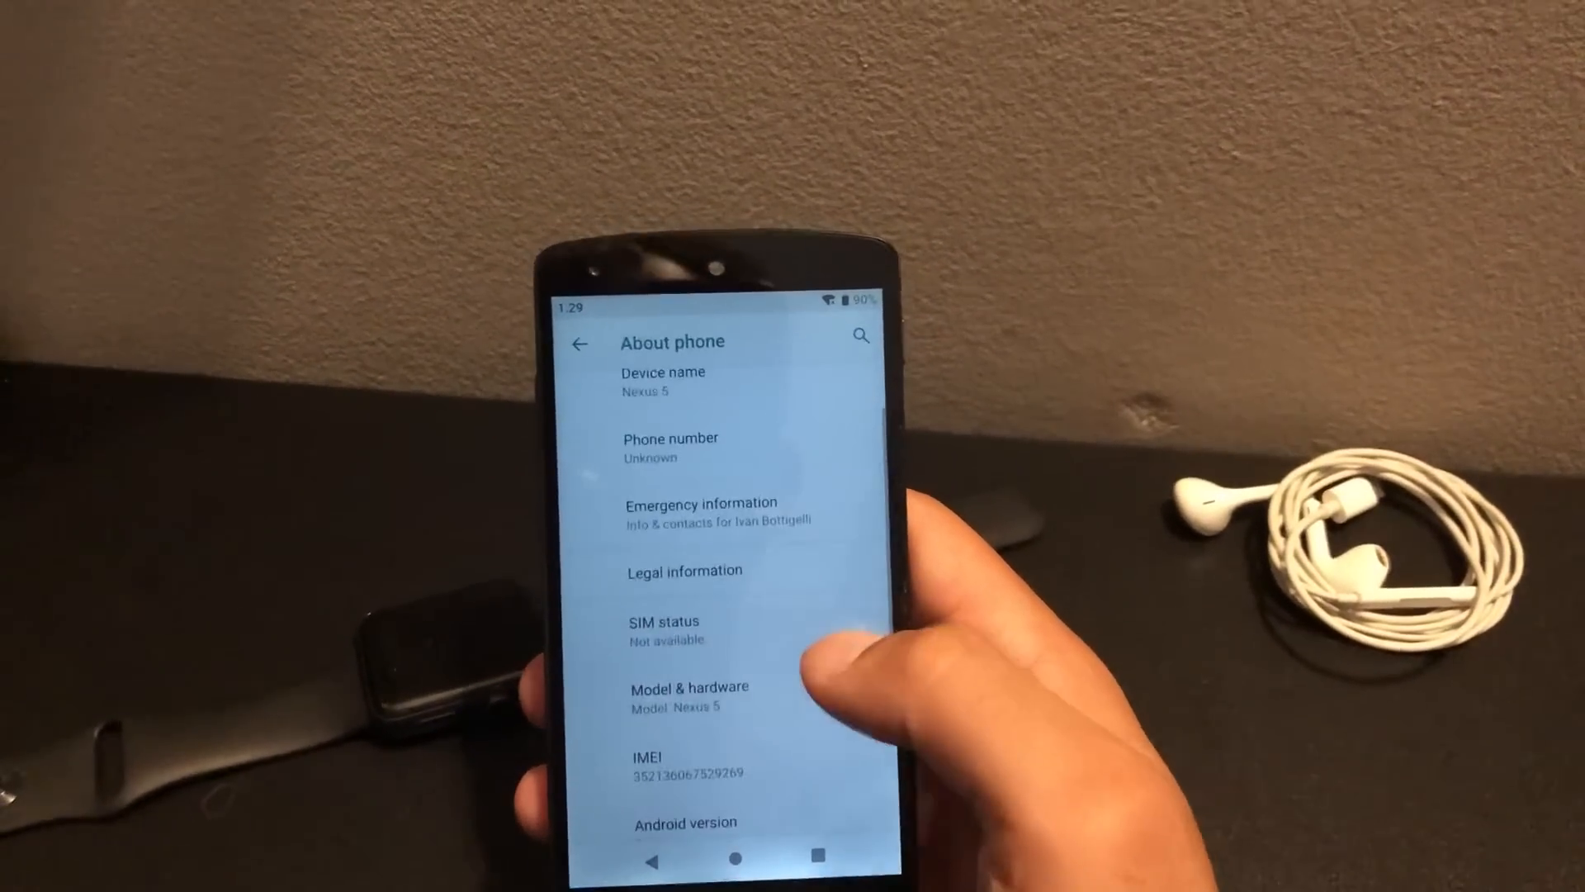
{"action": "scroll", "scroll_direction": "down", "scroll_amount": 3}
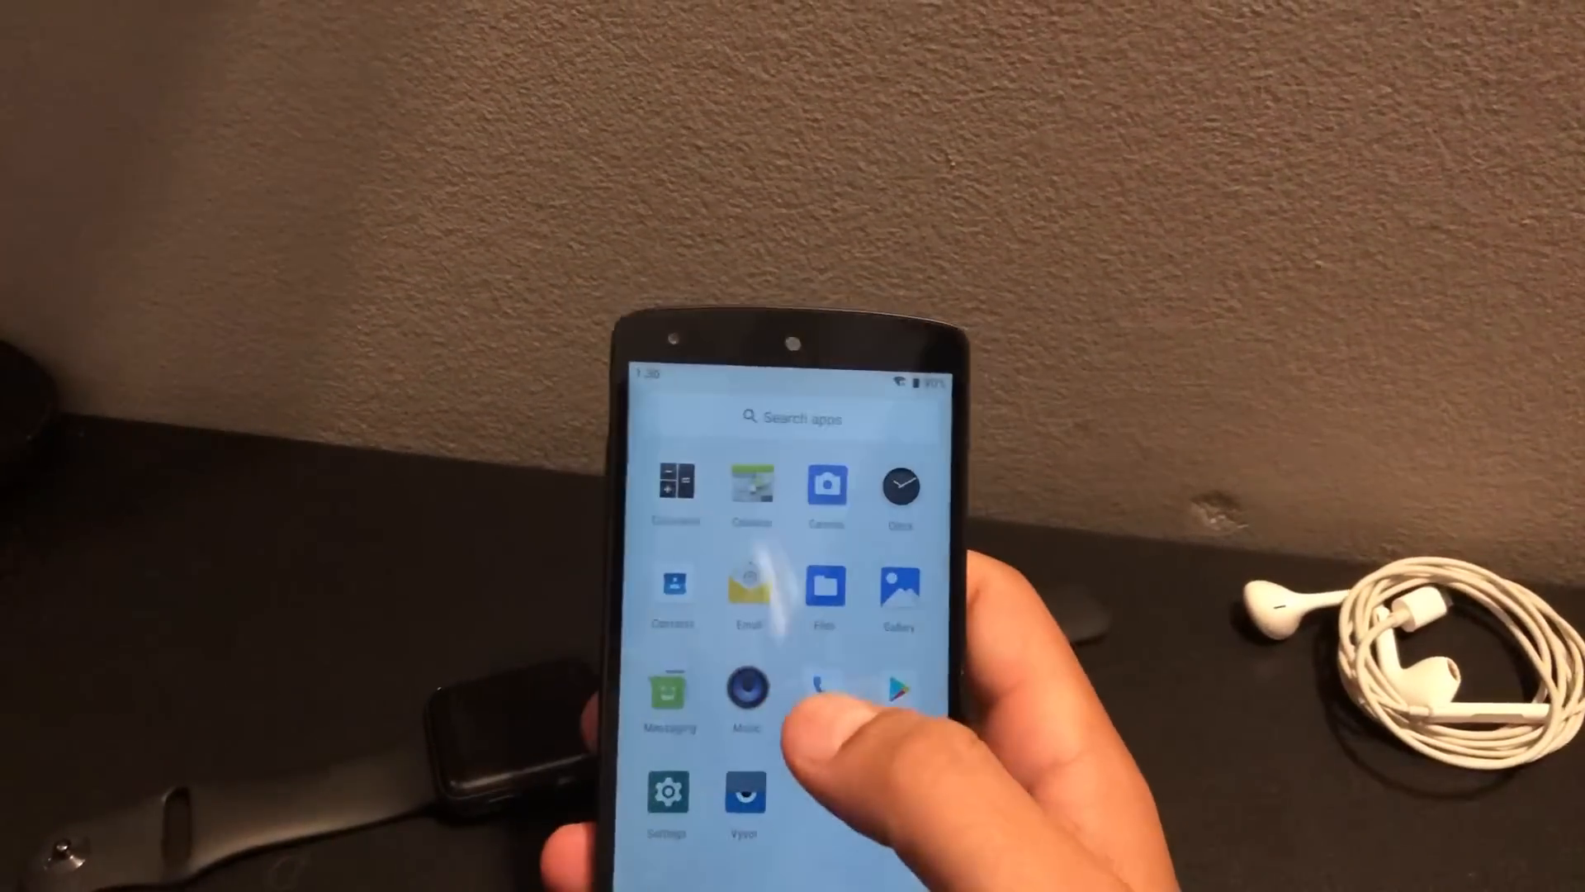
Reopen Settings from the app drawer and scroll through its main list.
{"action": "left_click", "coordinate": [665, 789]}
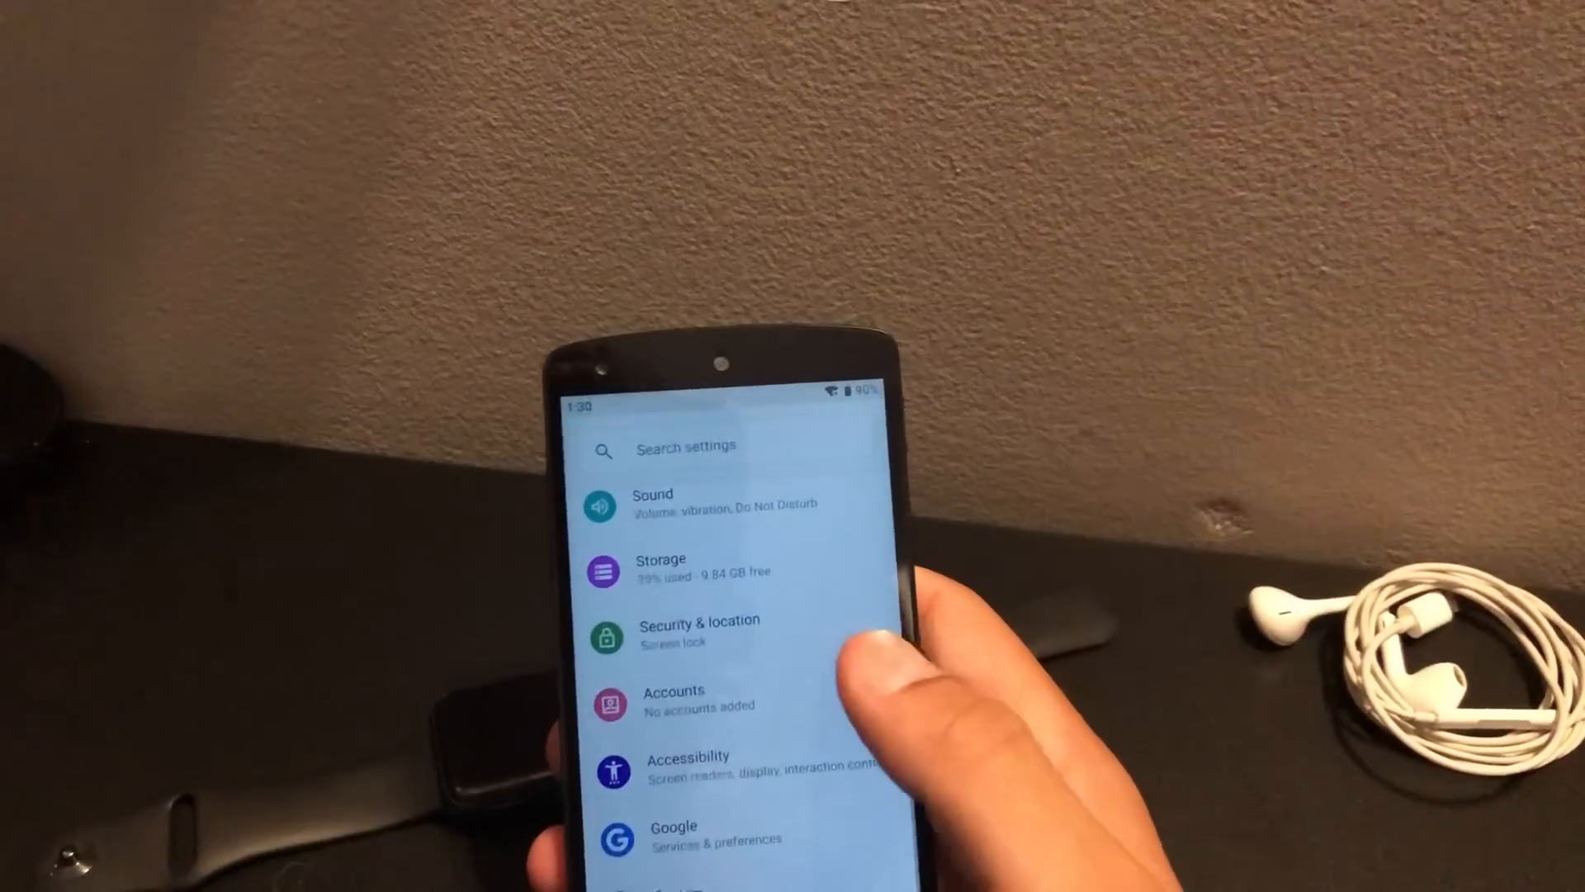
{"action": "scroll", "scroll_direction": "down", "scroll_amount": 3}
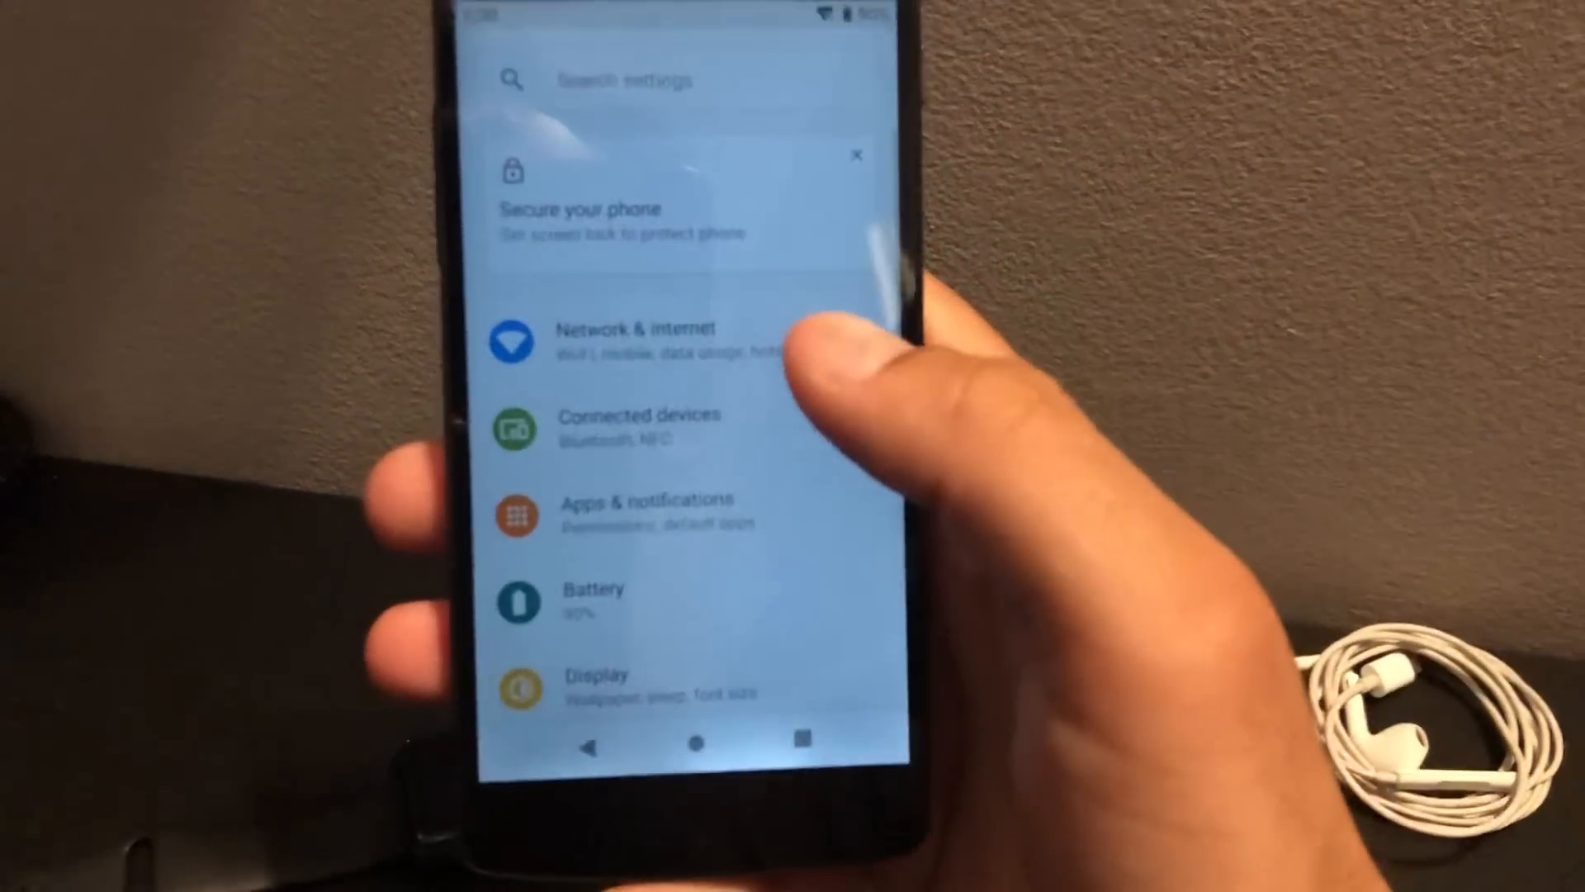
{"action": "scroll", "scroll_direction": "down", "scroll_amount": 3}
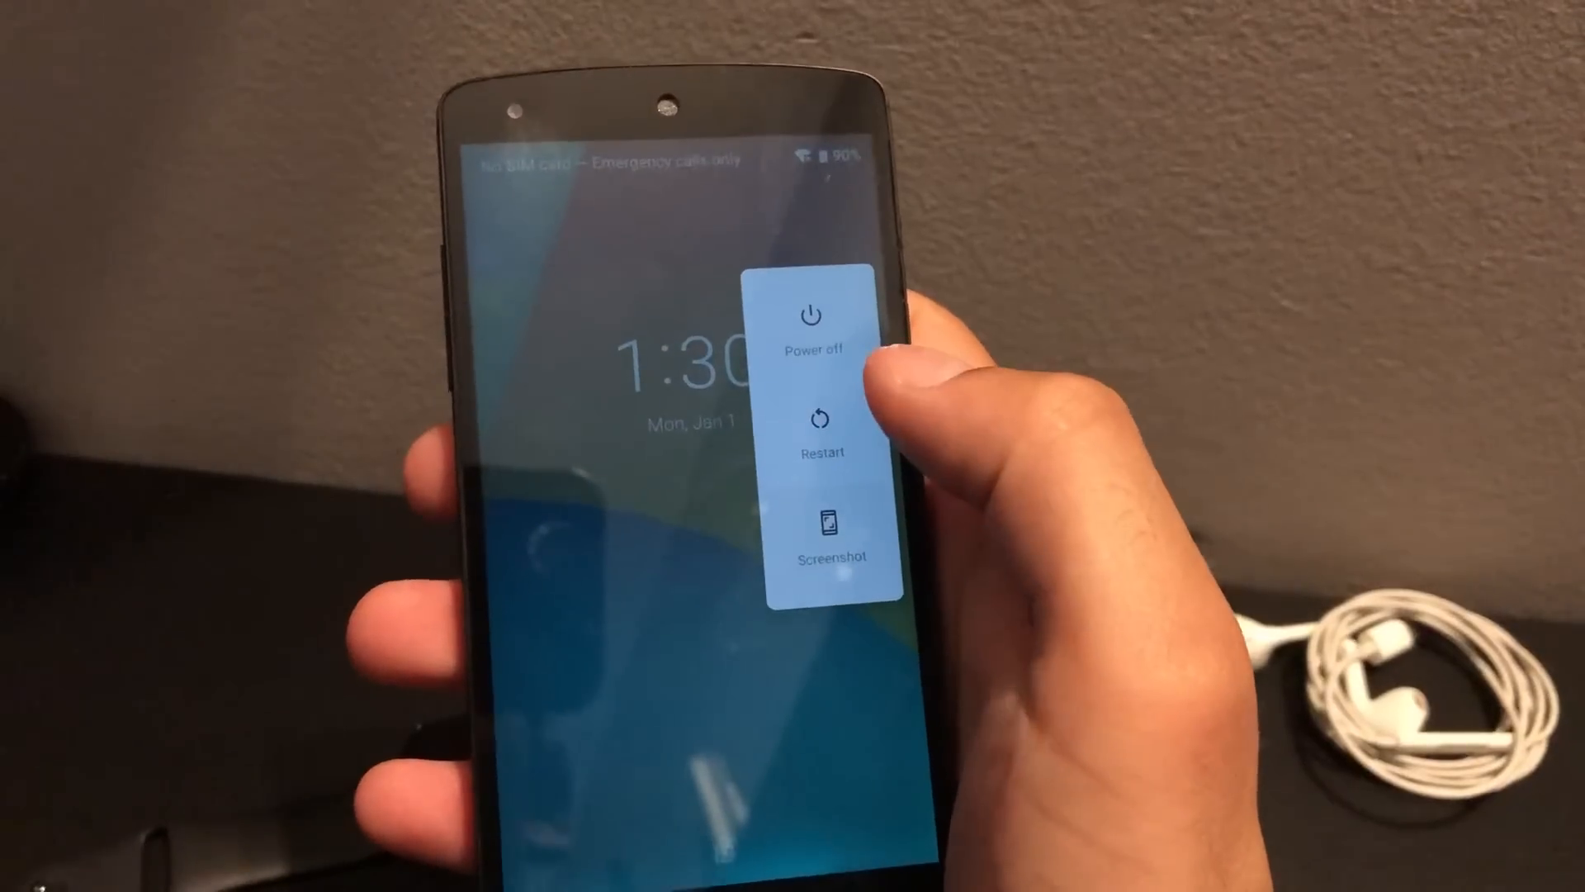
Choose Power off from the power menu to shut the phone down.
{"action": "left_click", "coordinate": [815, 324]}
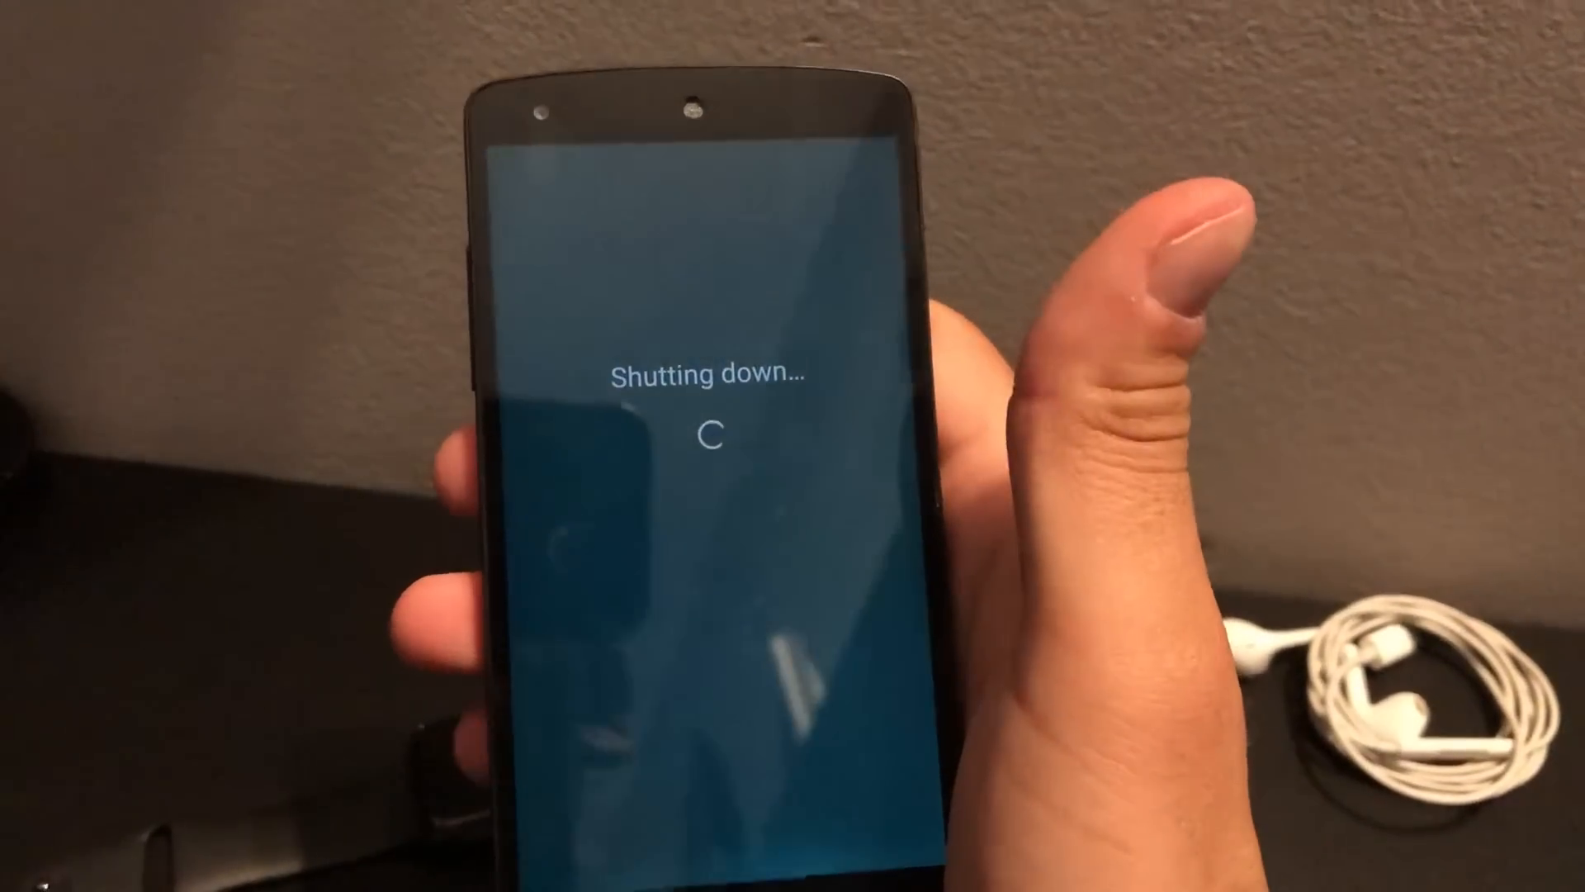